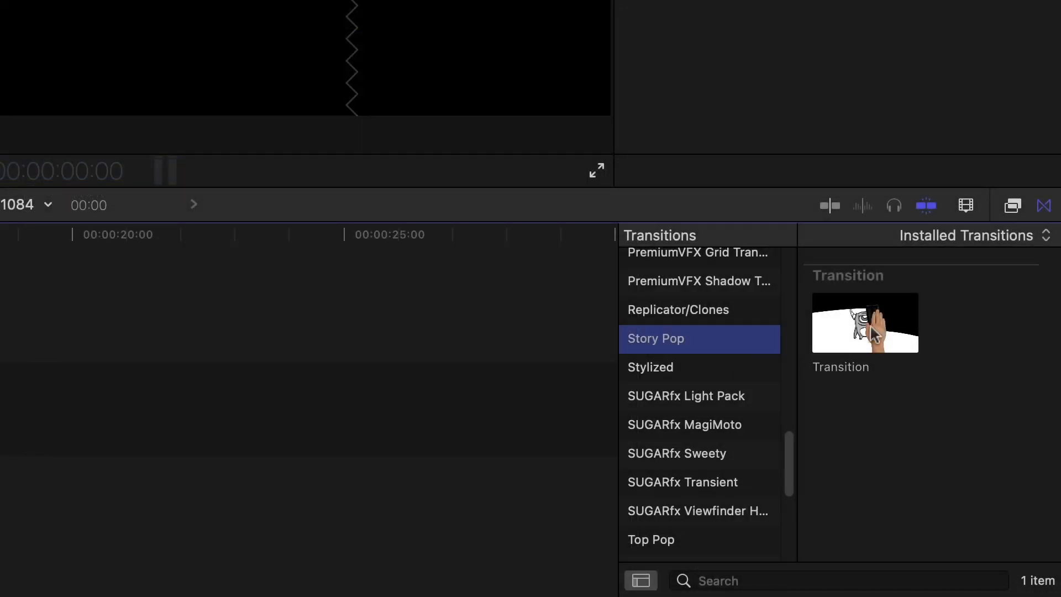
pyautogui.moveTo(933, 324)
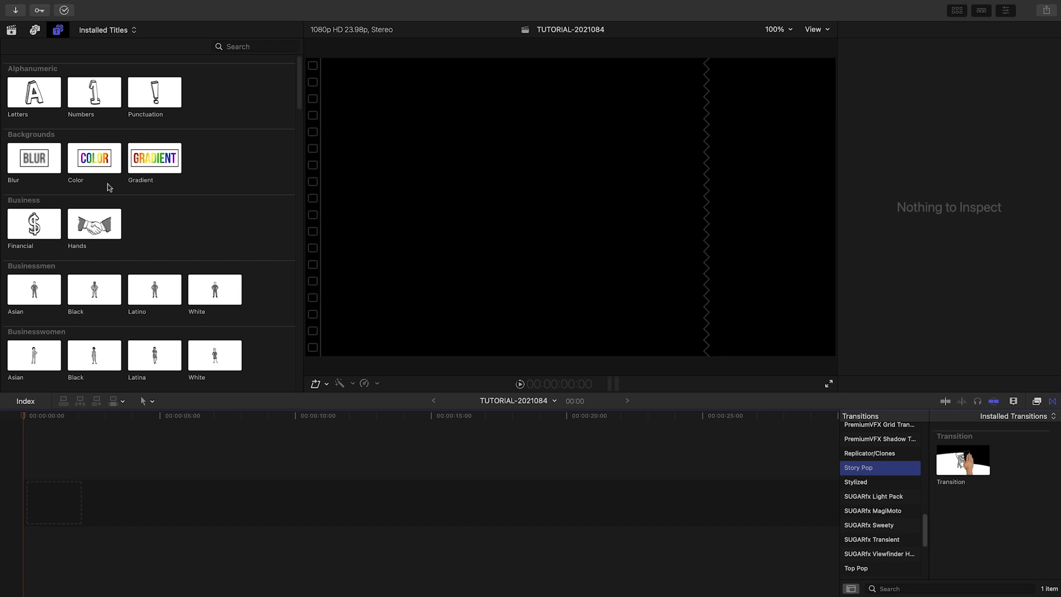
# Place the Gradient background title at the start of the timeline.
pyautogui.moveTo(154, 158); pyautogui.dragTo(125, 385)
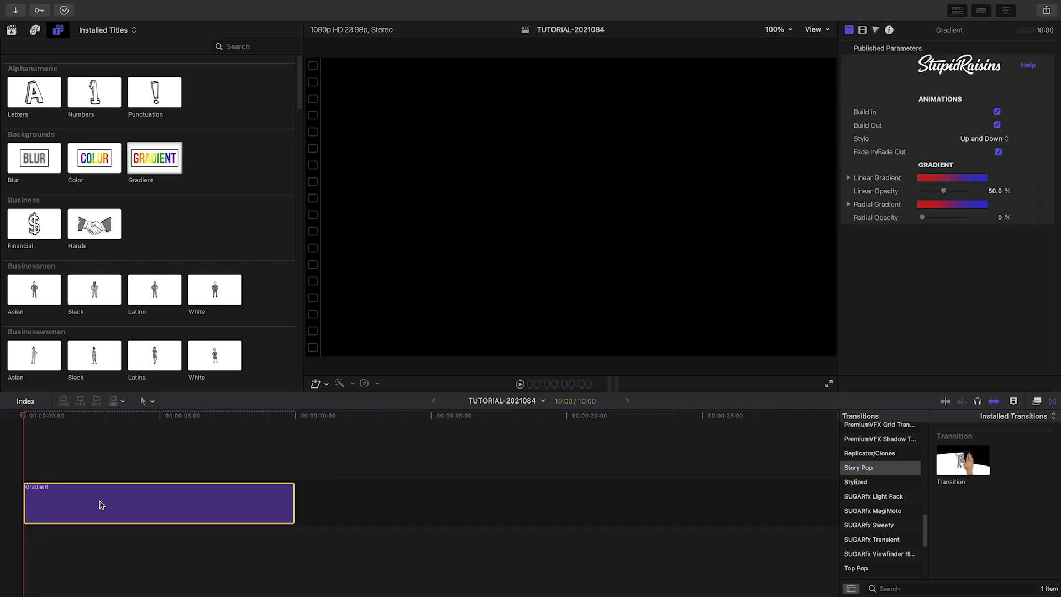
pyautogui.click(983, 138)
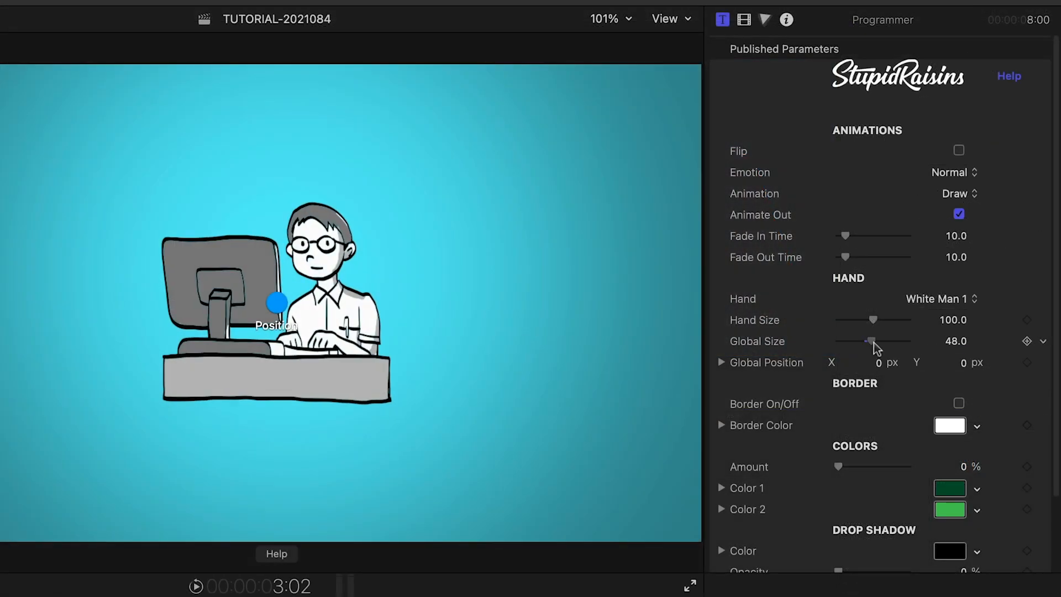
# Raise the programmer's Global Size to about 89 and reposition it in the frame.
pyautogui.moveTo(871, 340); pyautogui.dragTo(901, 341)
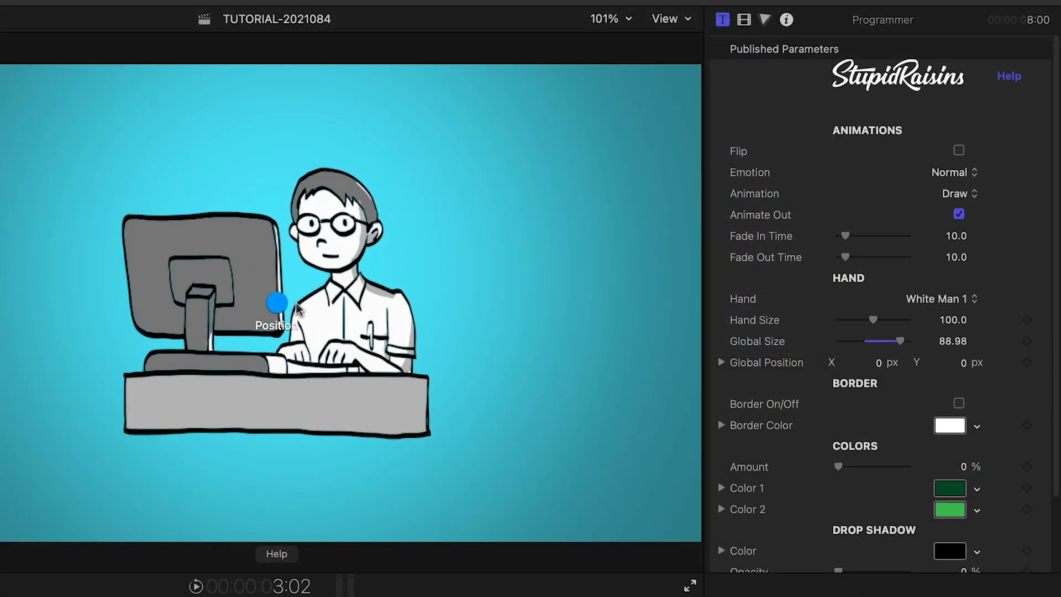
pyautogui.moveTo(277, 304); pyautogui.dragTo(242, 322)
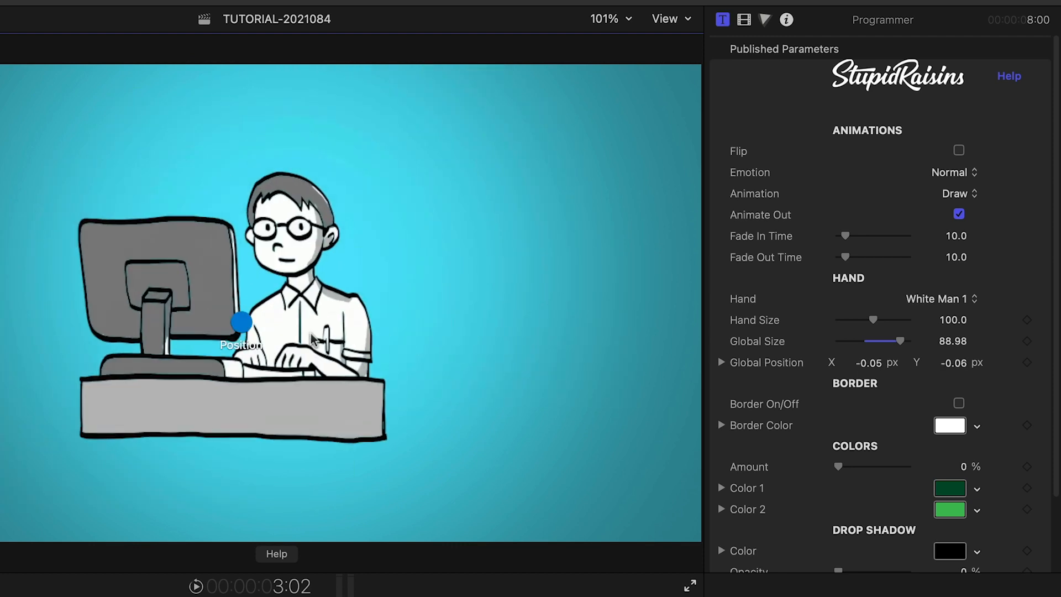
pyautogui.click(954, 193)
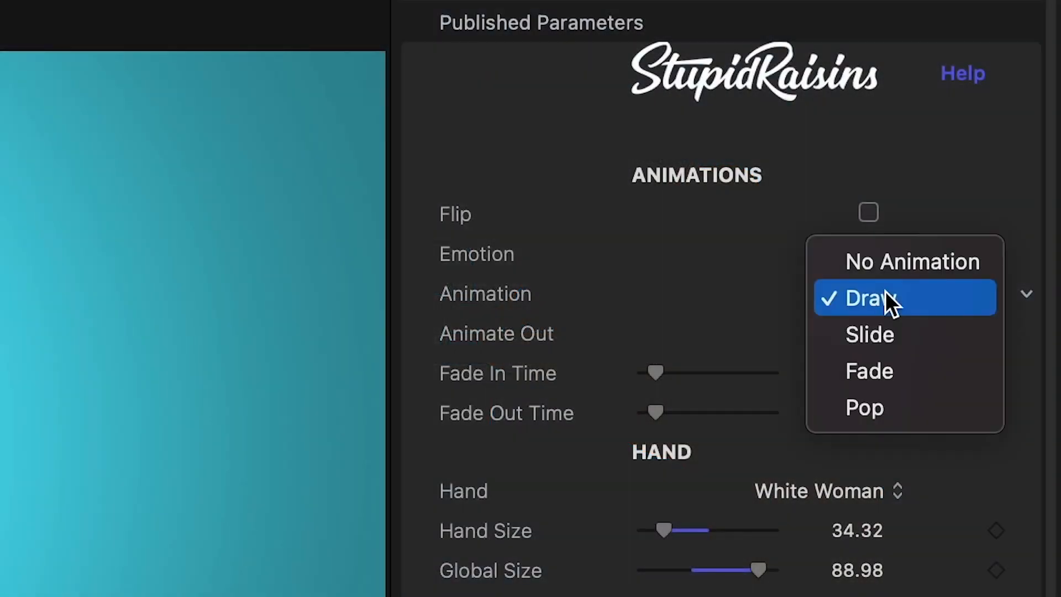
# Keep the programmer's Animation set to Draw in the Title Inspector.
pyautogui.click(868, 334)
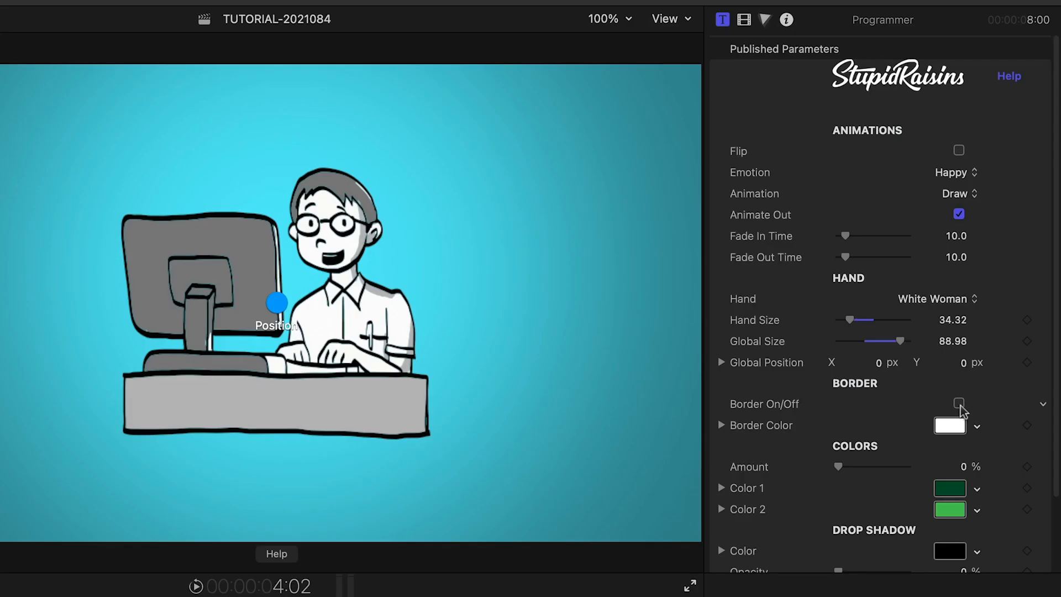
# Tint the programmer green with the Colors Amount at about 48.56%.
pyautogui.click(958, 403)
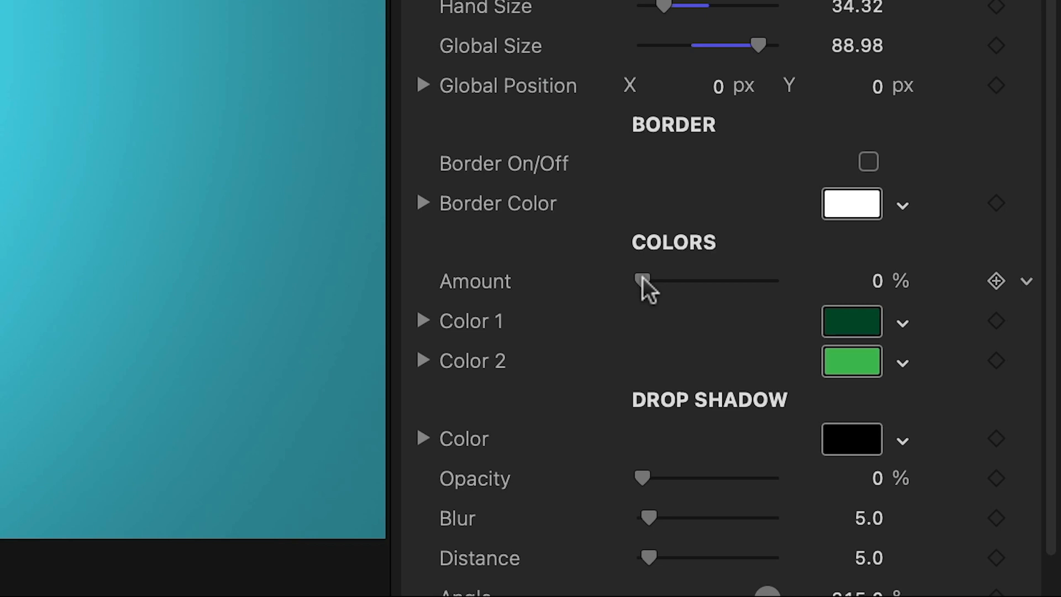
pyautogui.moveTo(642, 281); pyautogui.dragTo(873, 404)
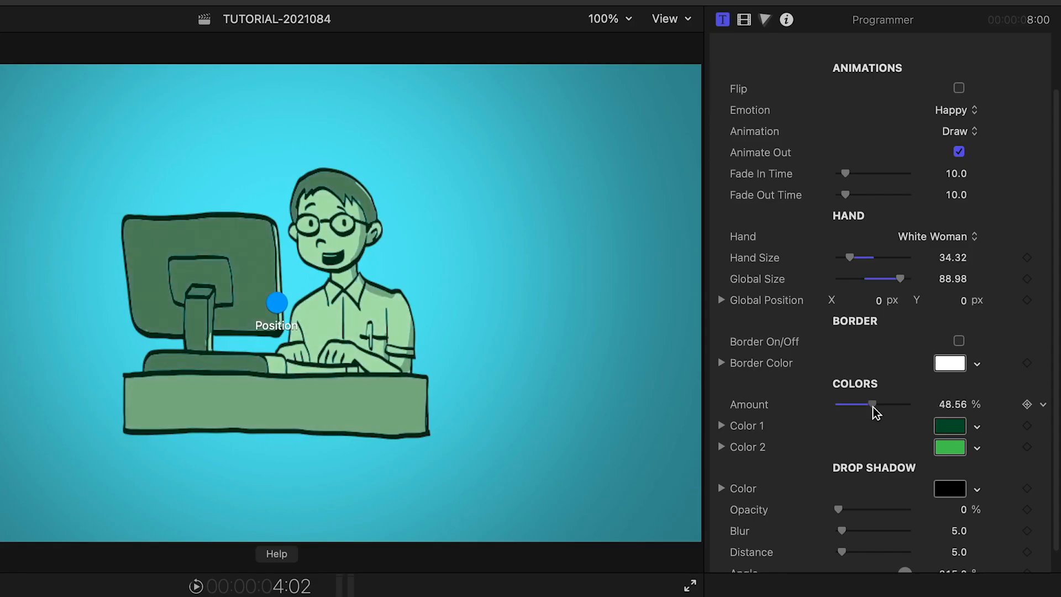